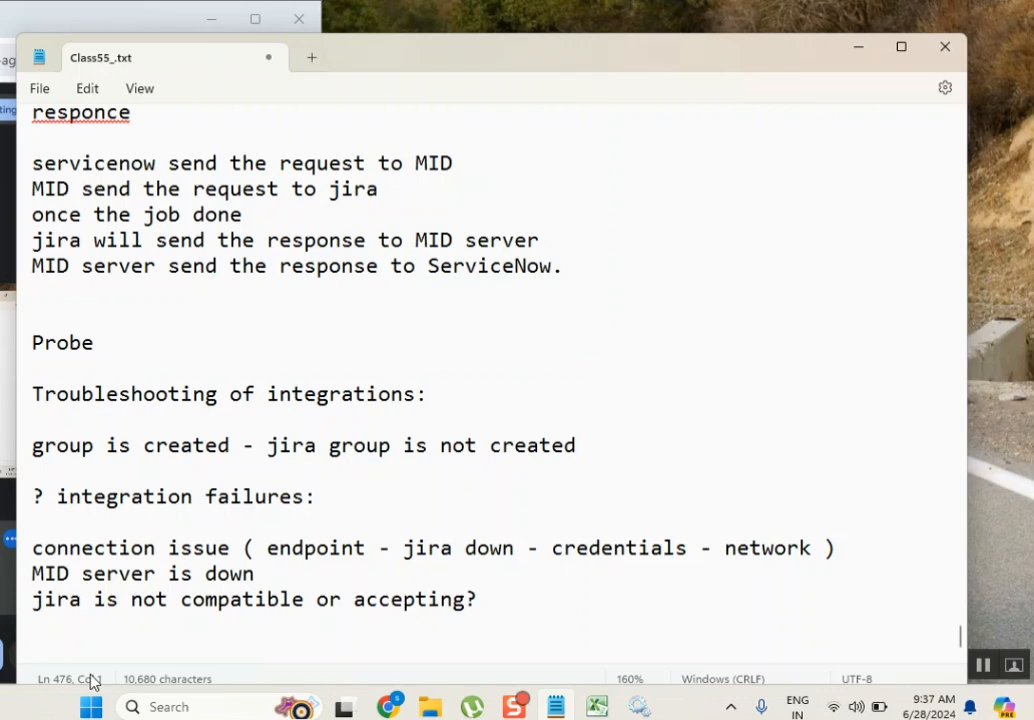
# - Type the 'Downtime' heading at the end of the notes and start a new line
pyautogui.write('Downl')
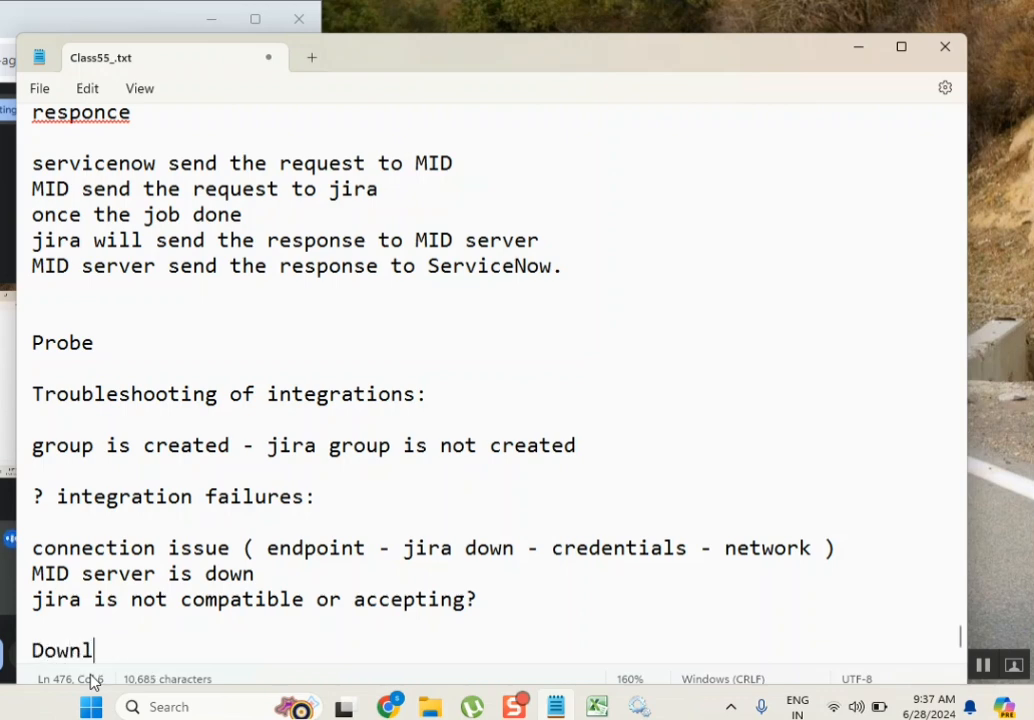
pyautogui.press('Backspace')
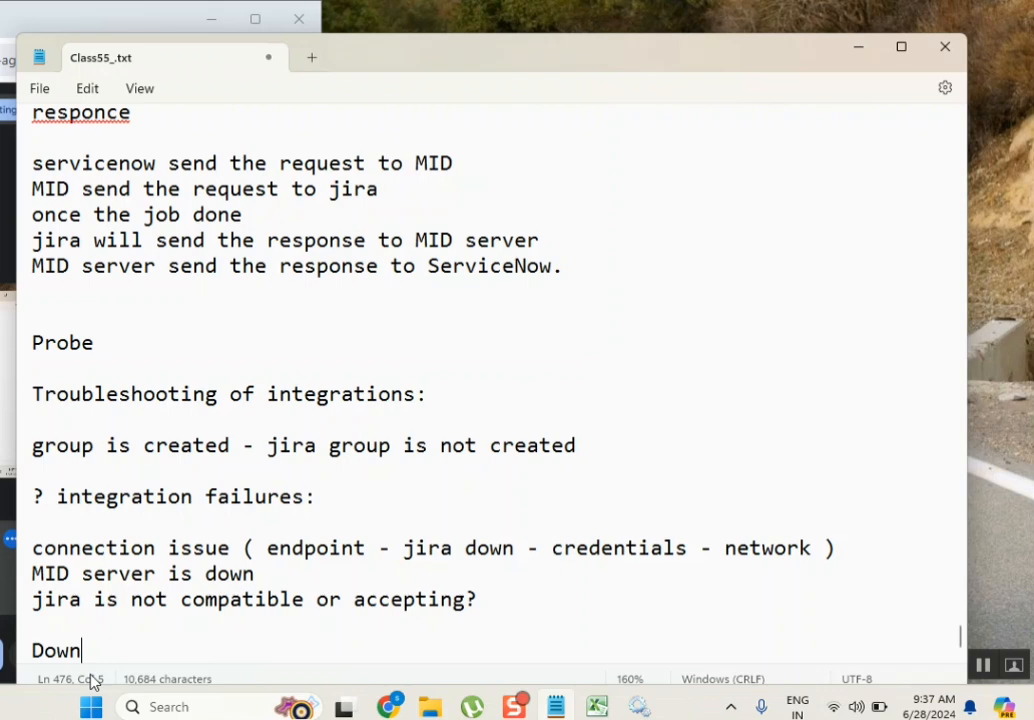
pyautogui.write('time')
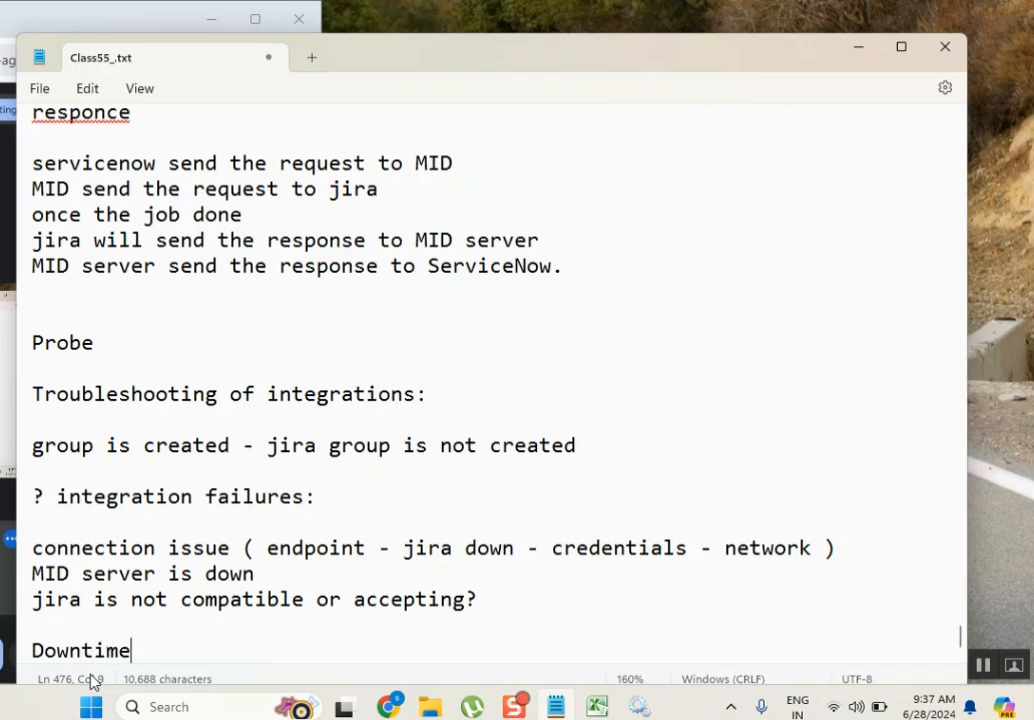
pyautogui.press('enter')
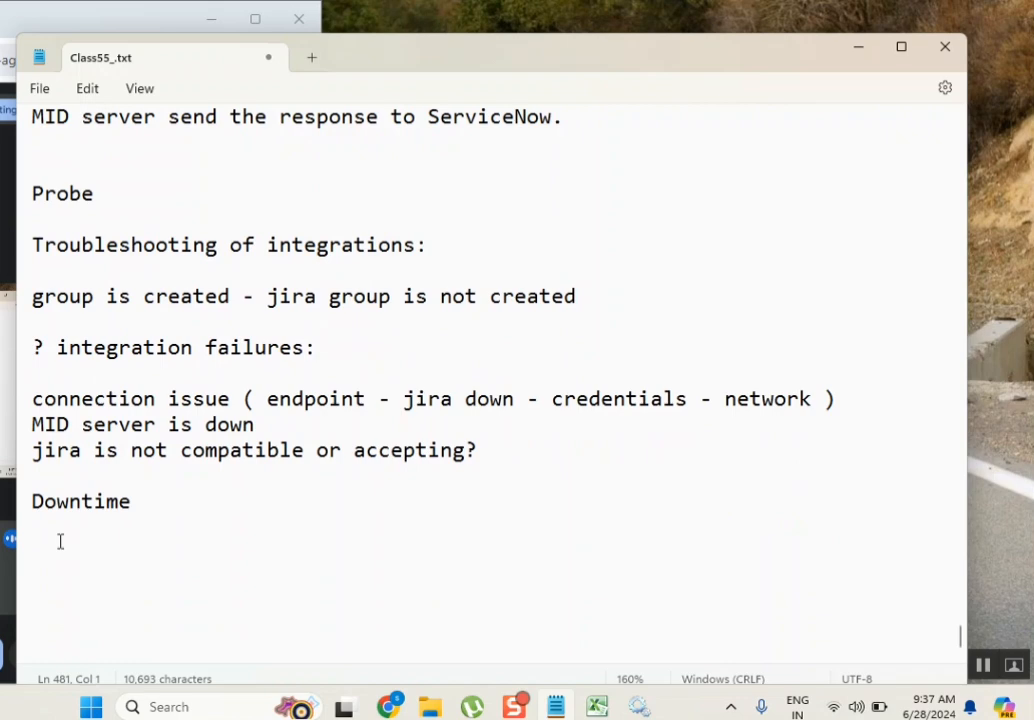
# - Enter the 'servicenow admin' and 'jira admin' lines beneath the heading
pyautogui.write('se')
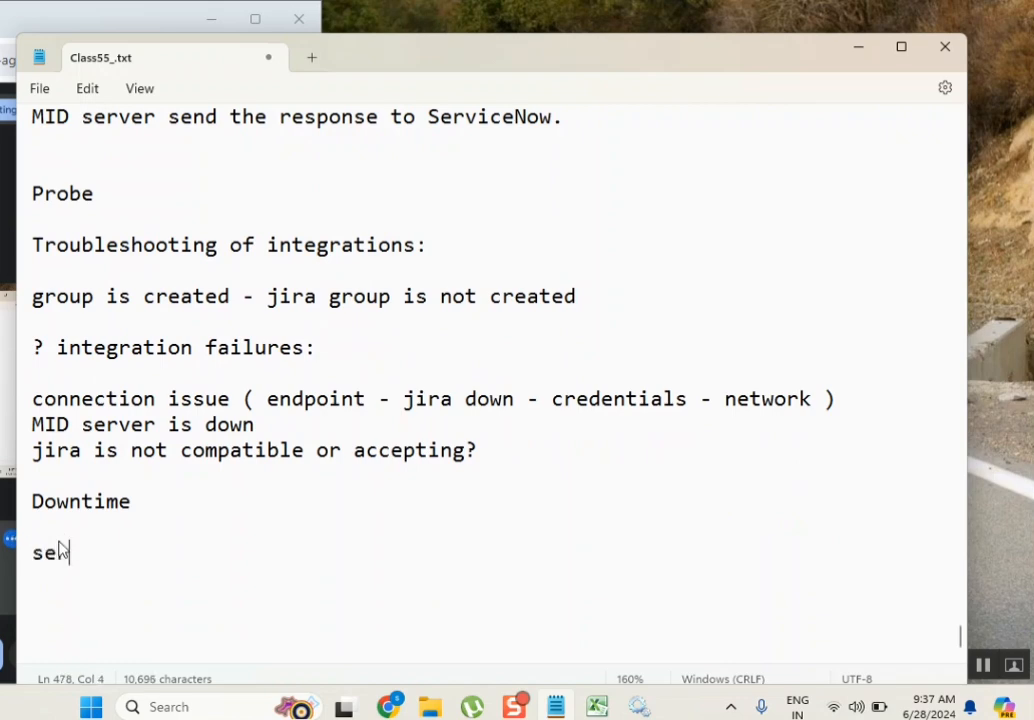
pyautogui.write('rvice')
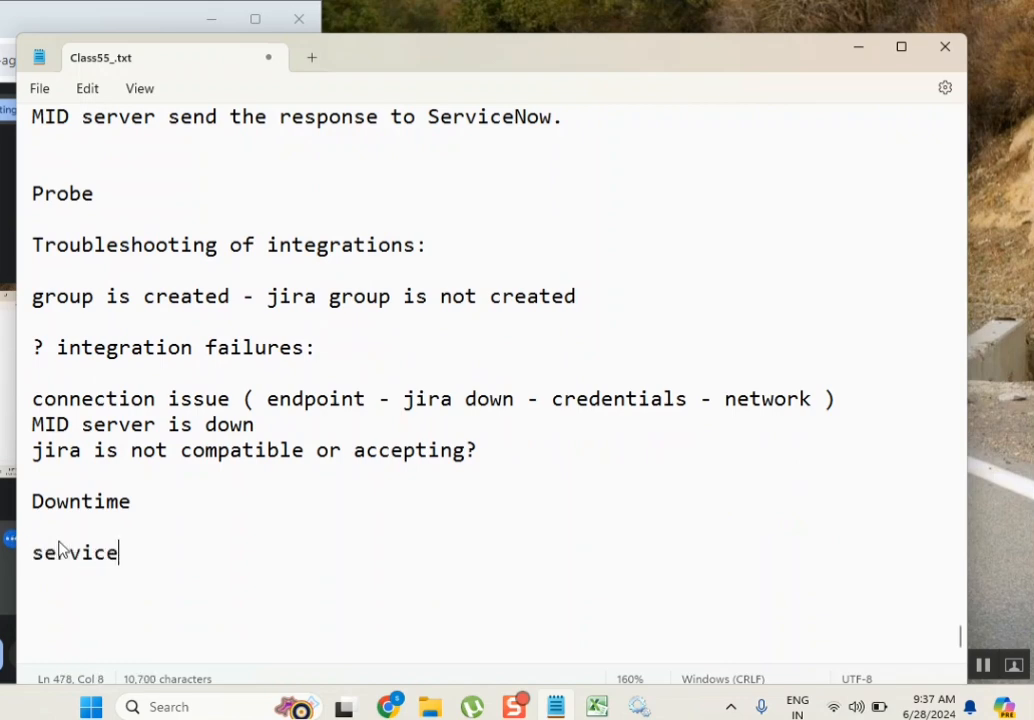
pyautogui.write('now')
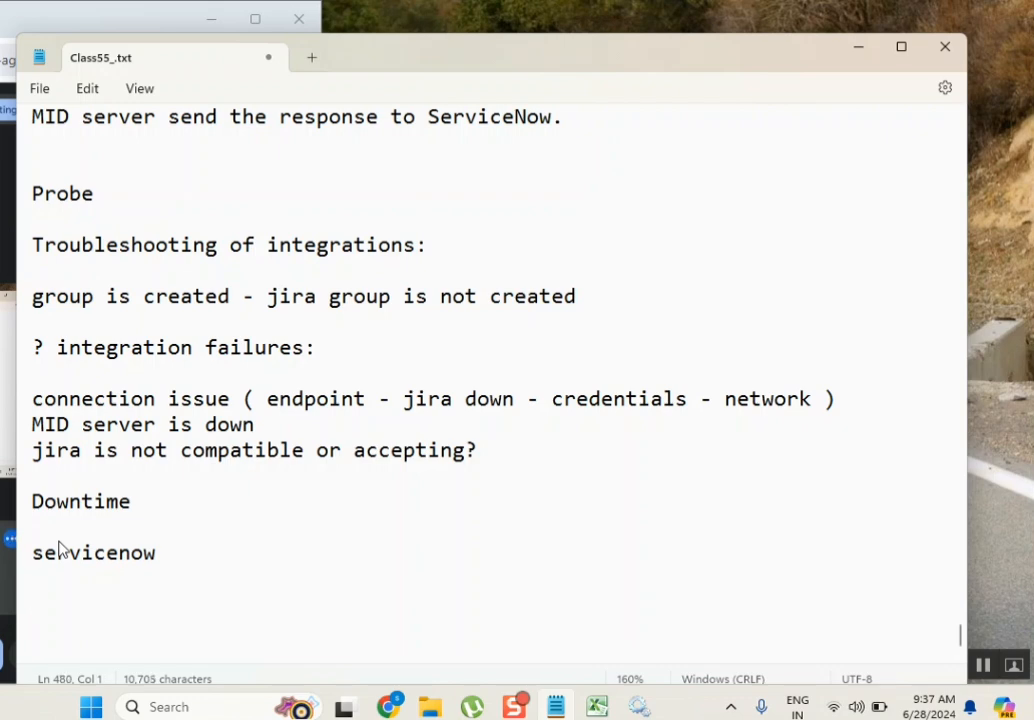
pyautogui.write('jira a')
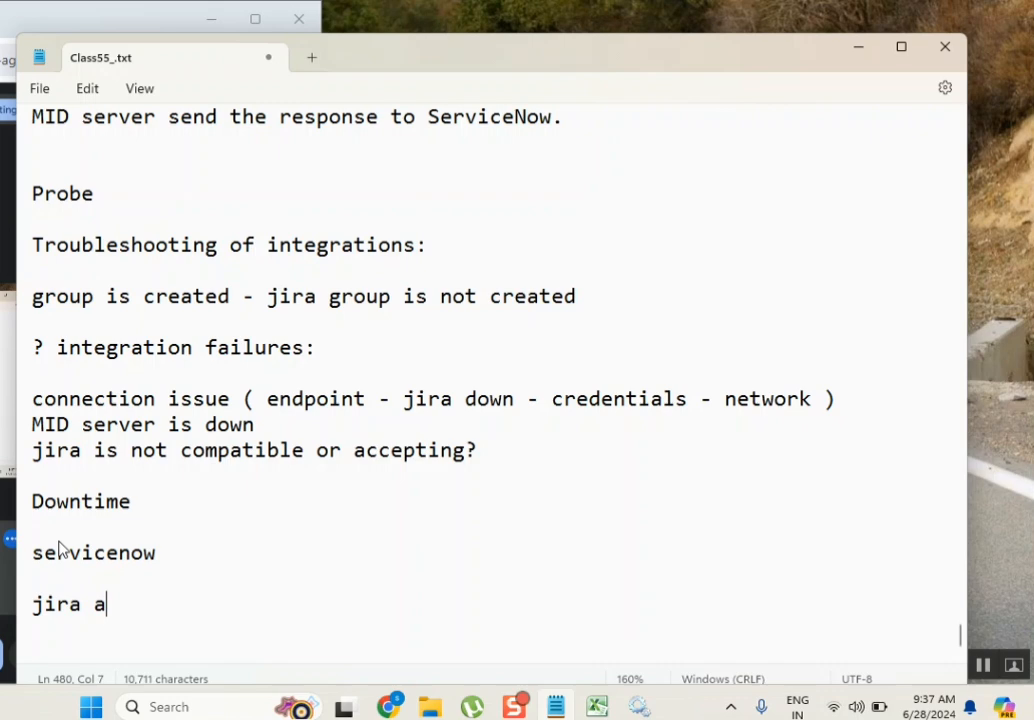
pyautogui.write('dmin')
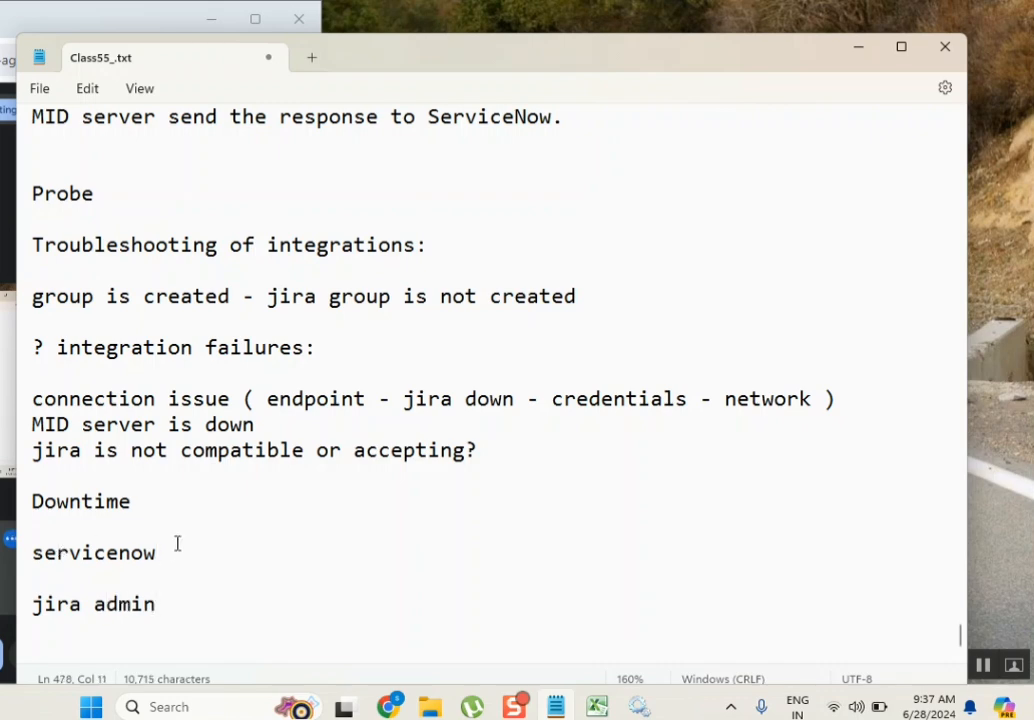
pyautogui.write('s')
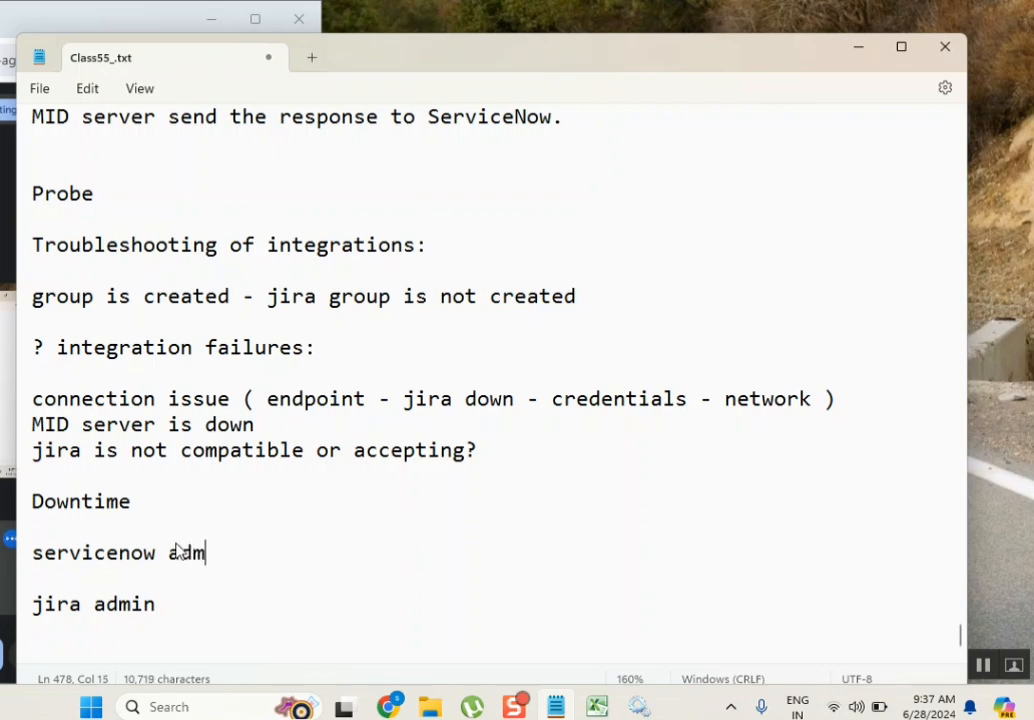
pyautogui.write('in')
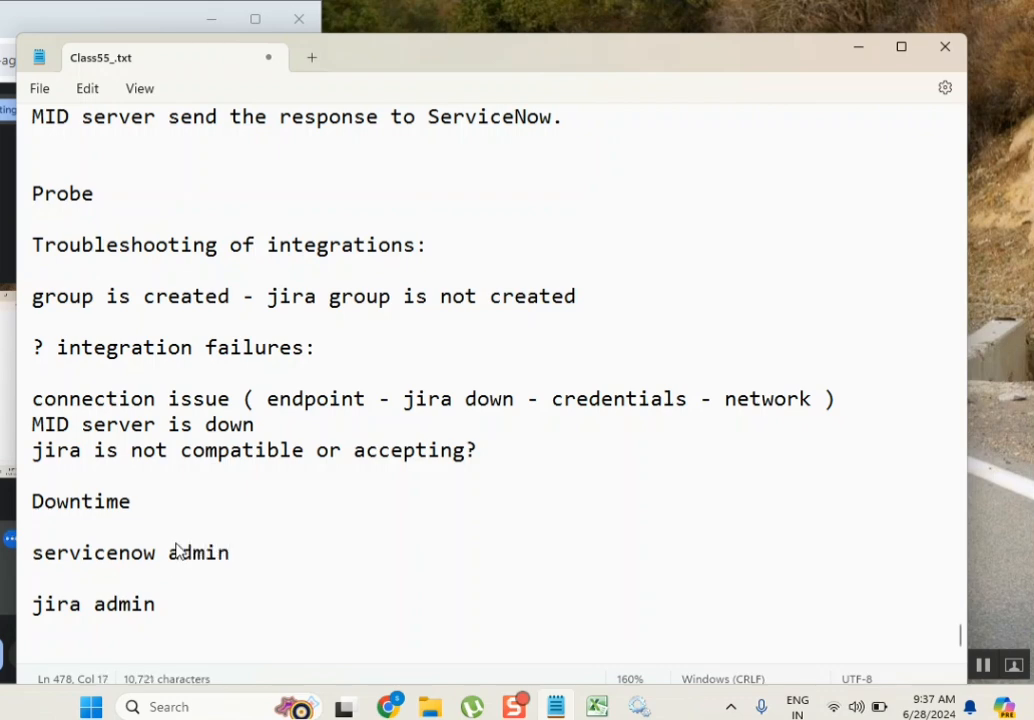
pyautogui.click(57, 552)
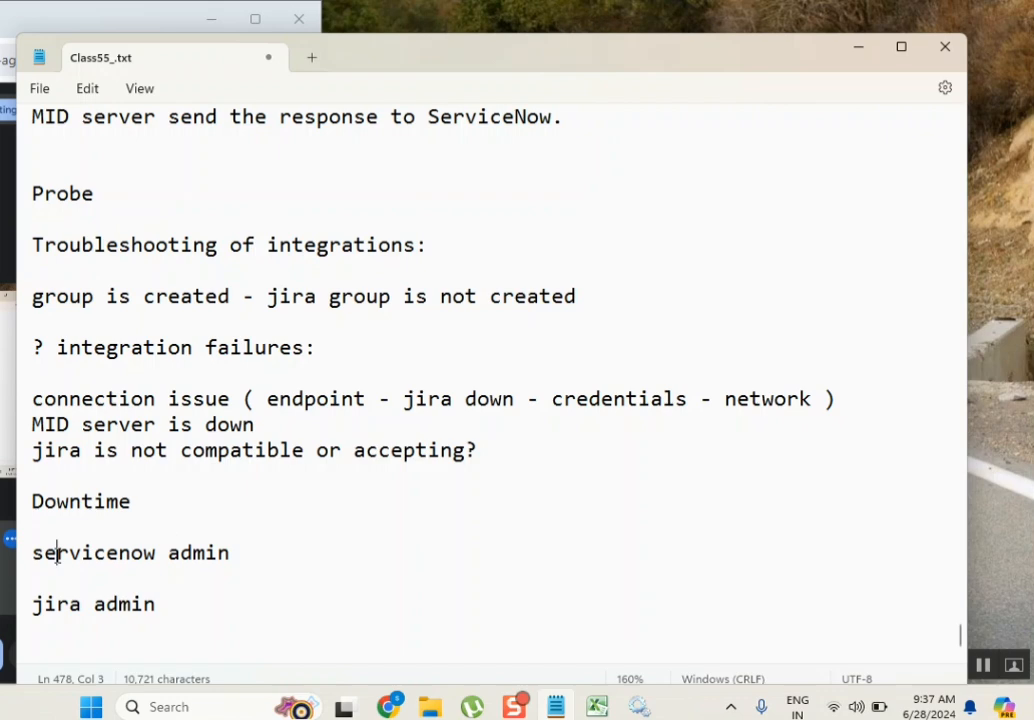
pyautogui.doubleClick(93, 553)
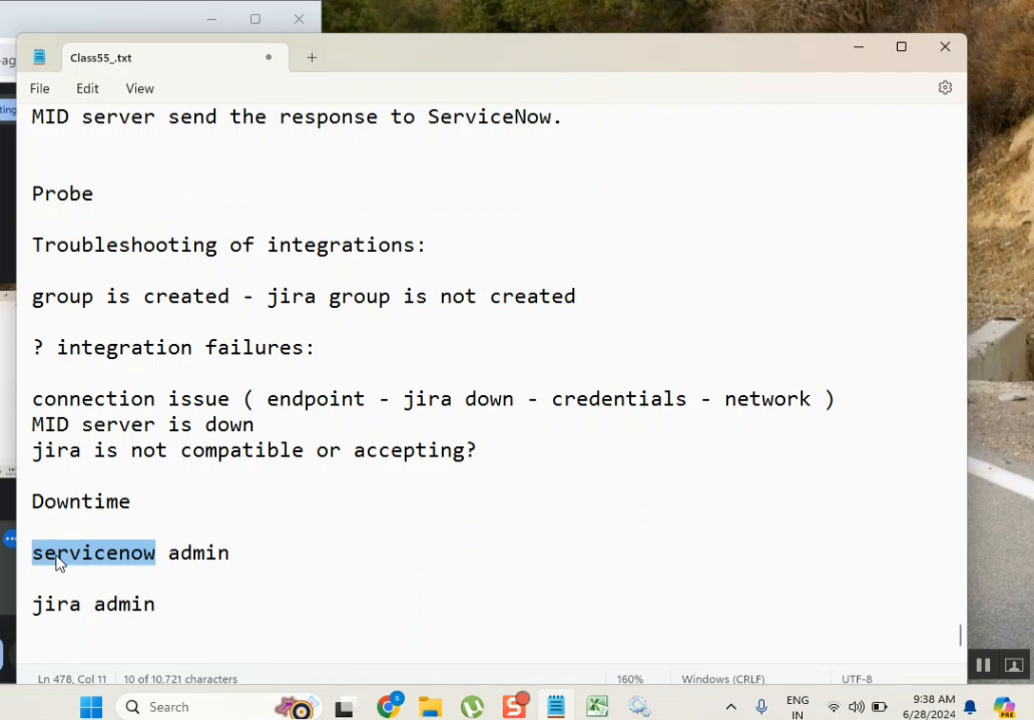
pyautogui.doubleClick(80, 501)
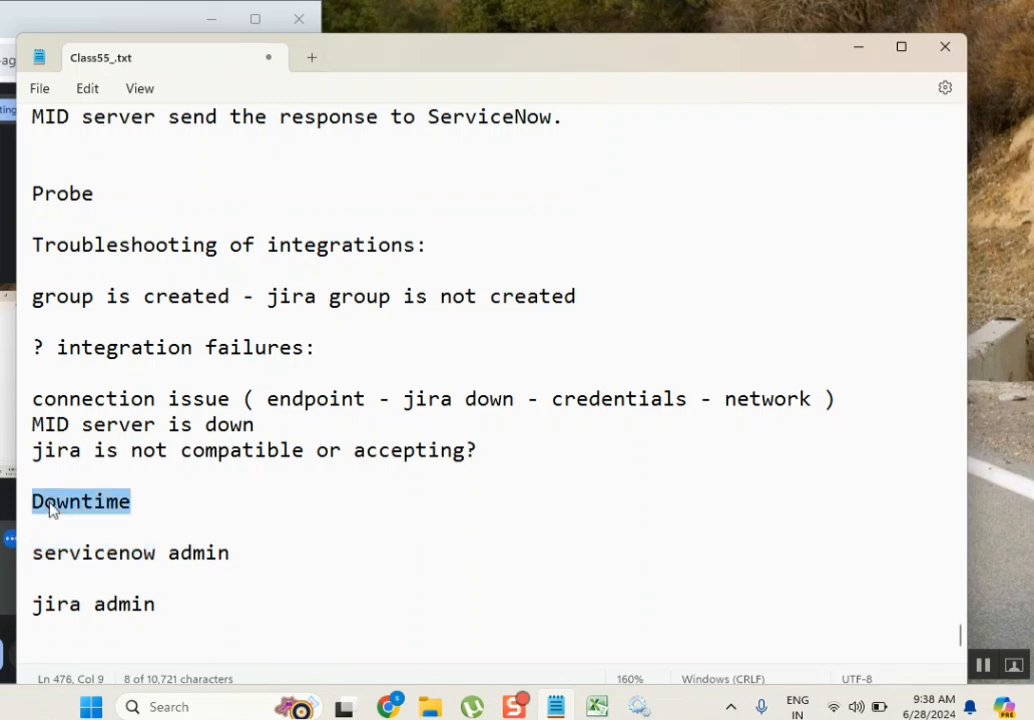
pyautogui.doubleClick(93, 552)
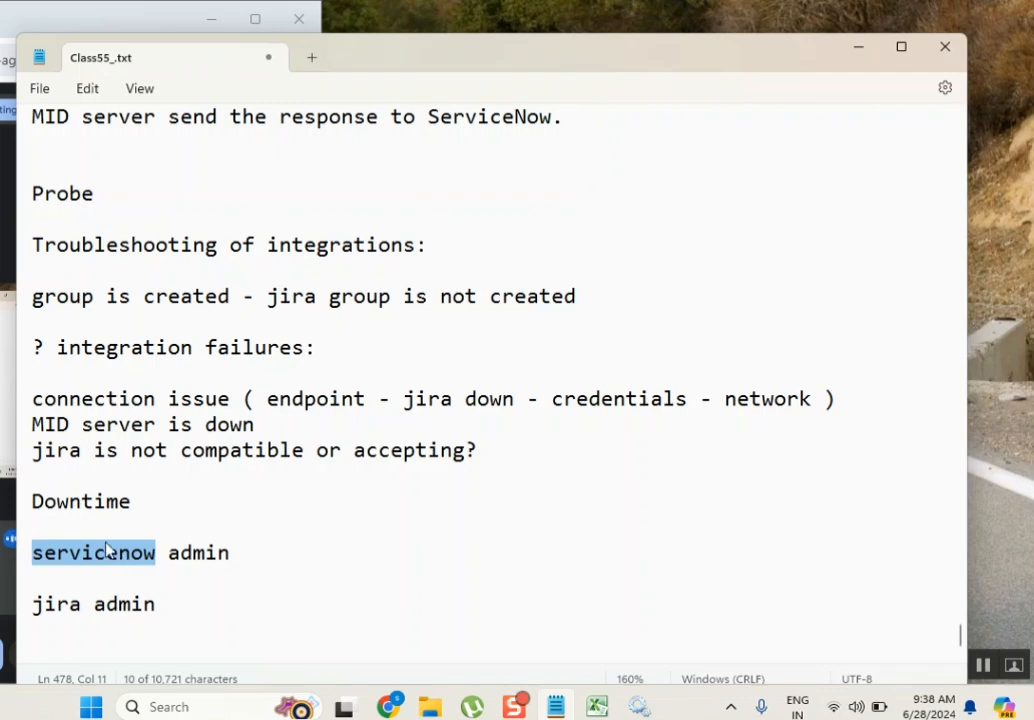
pyautogui.doubleClick(488, 398)
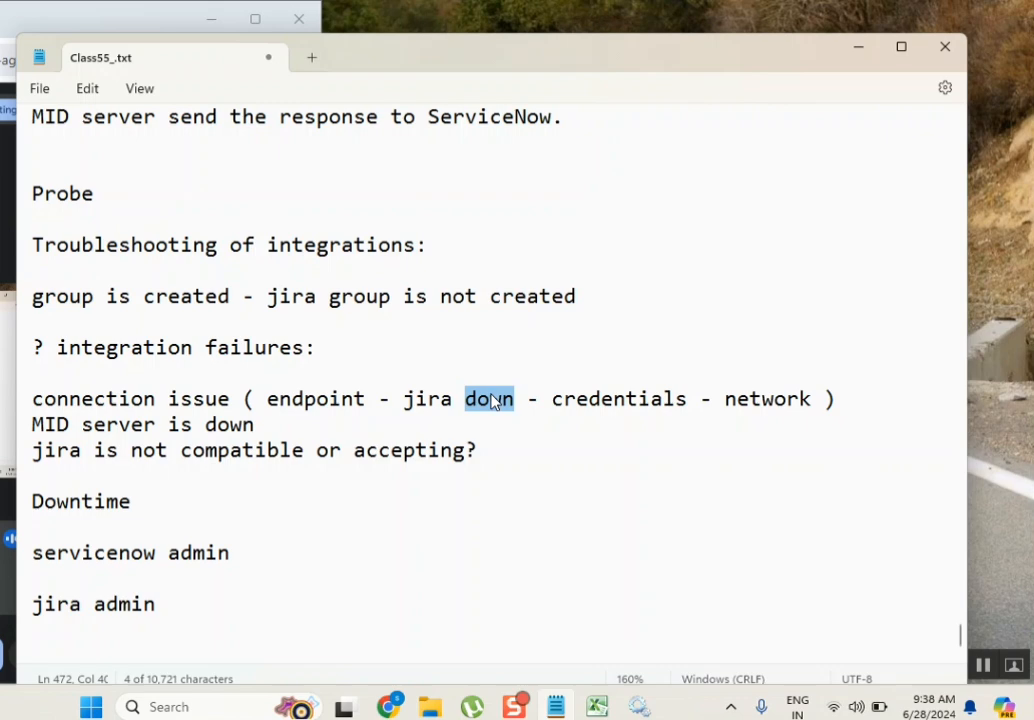
pyautogui.moveTo(449, 410)
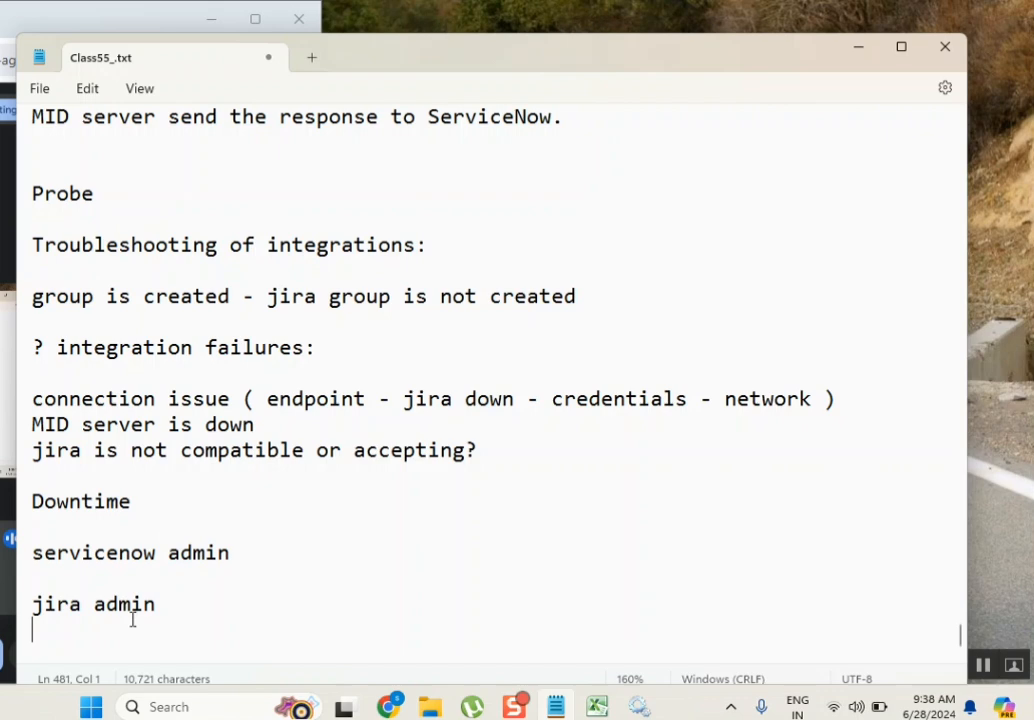
# - Select text near the 'jira admin' line to remove the blank line above it
pyautogui.doubleClick(123, 604)
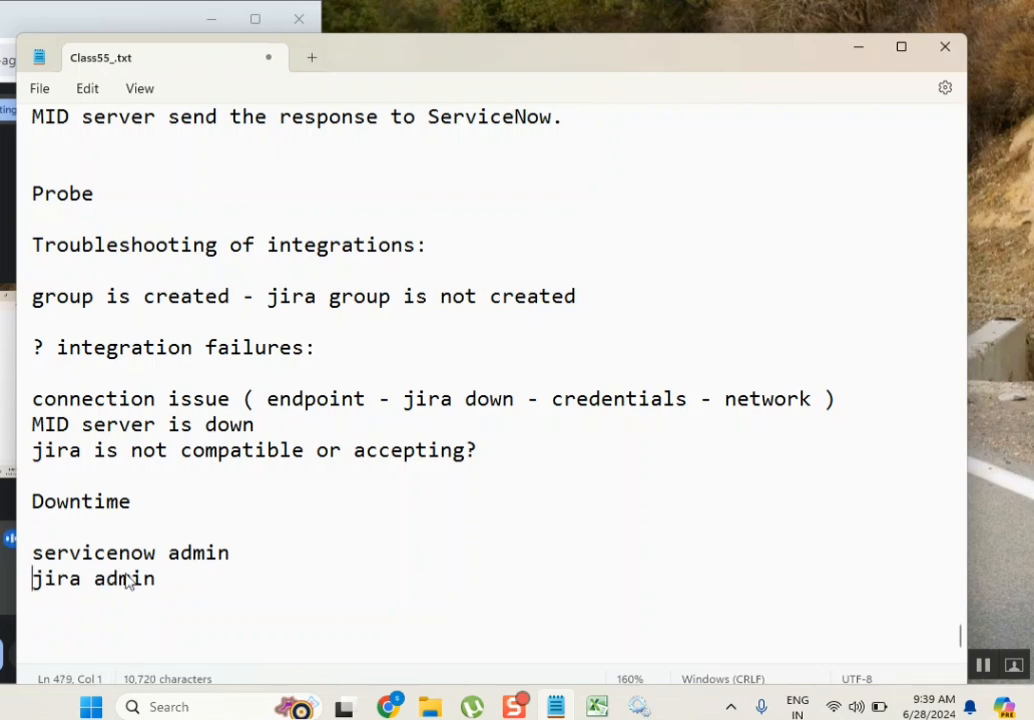
pyautogui.doubleClick(123, 578)
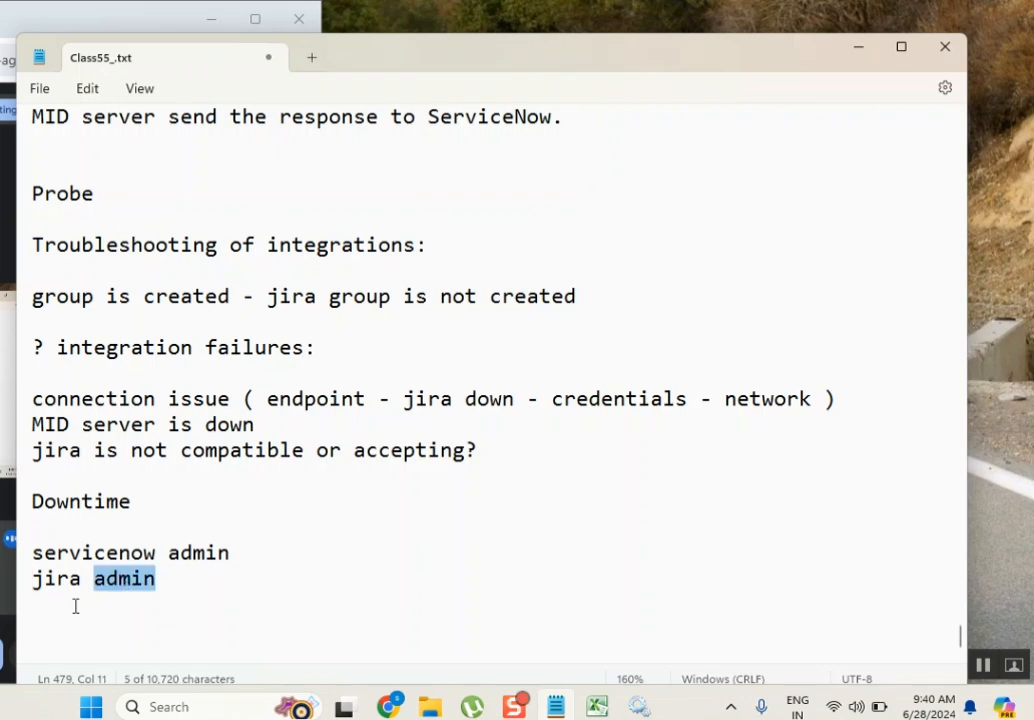
pyautogui.doubleClick(56, 578)
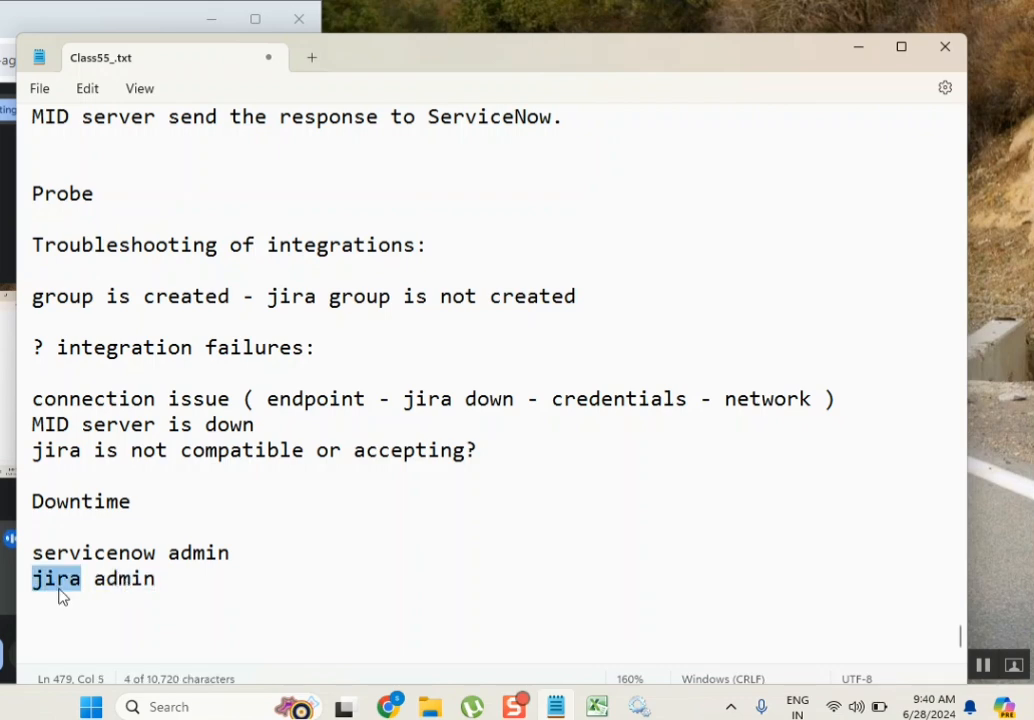
pyautogui.doubleClick(124, 578)
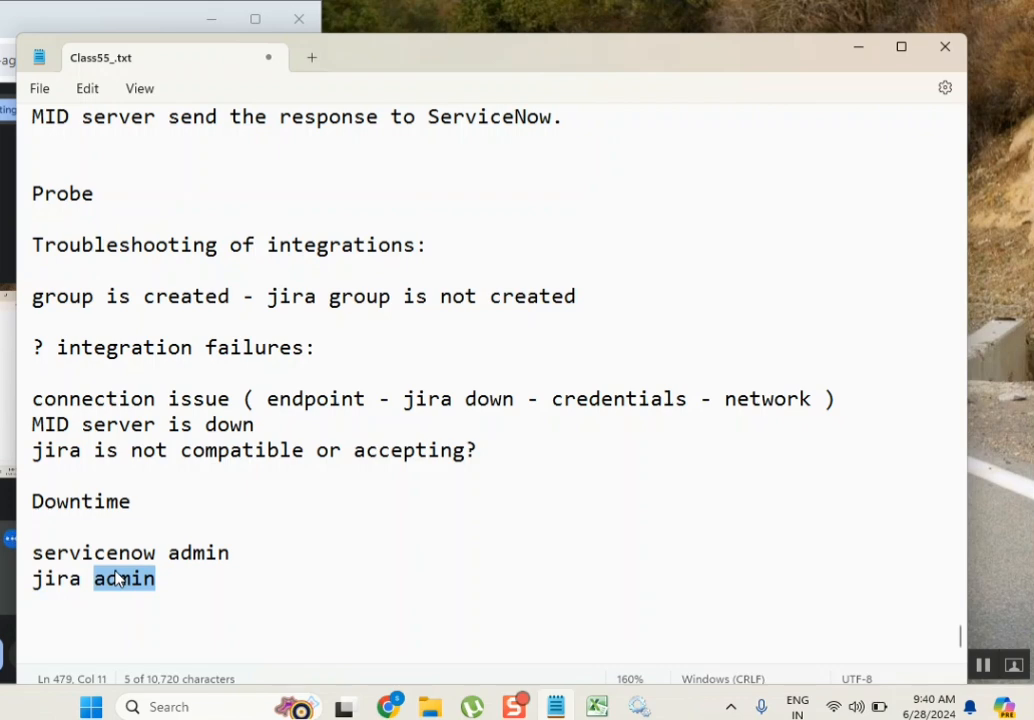
pyautogui.doubleClick(55, 578)
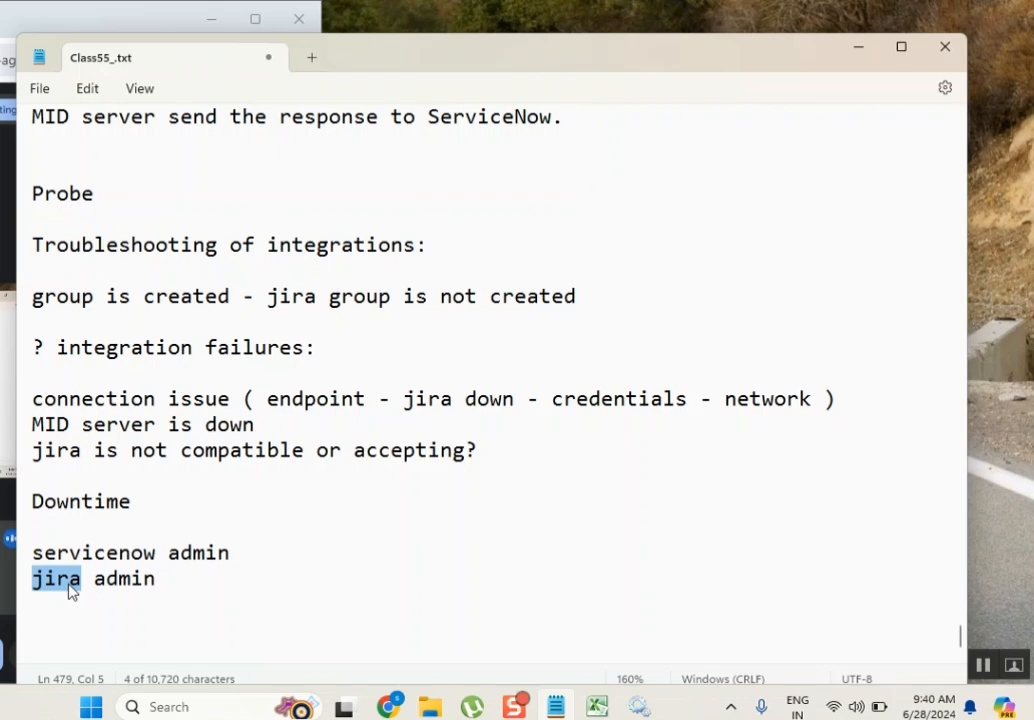
pyautogui.doubleClick(123, 578)
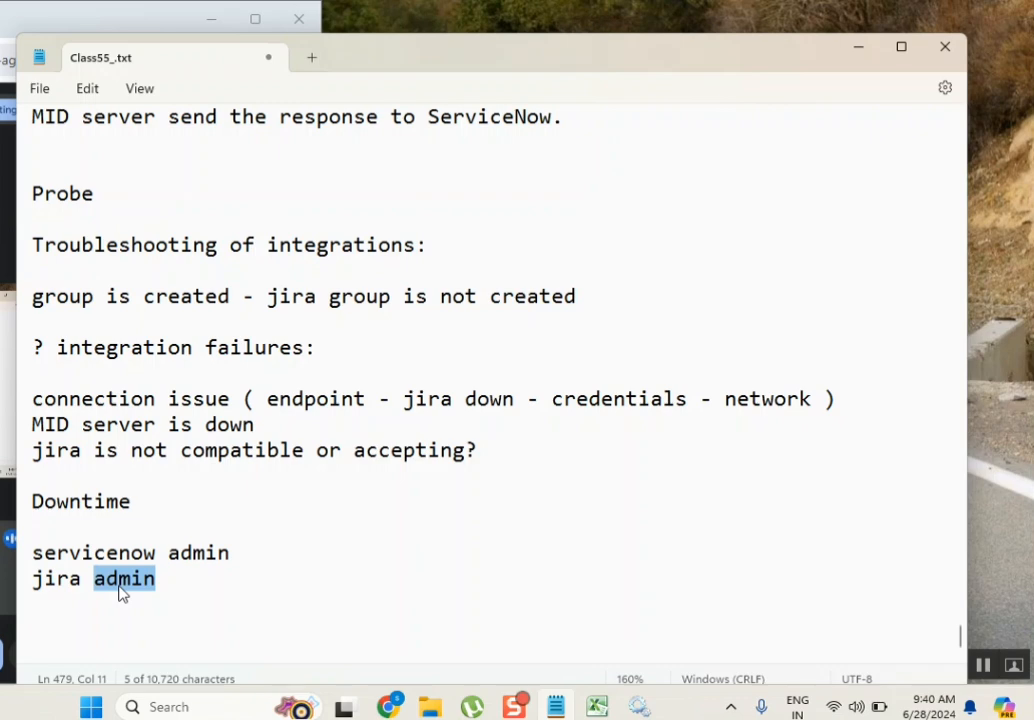
pyautogui.moveTo(463, 61)
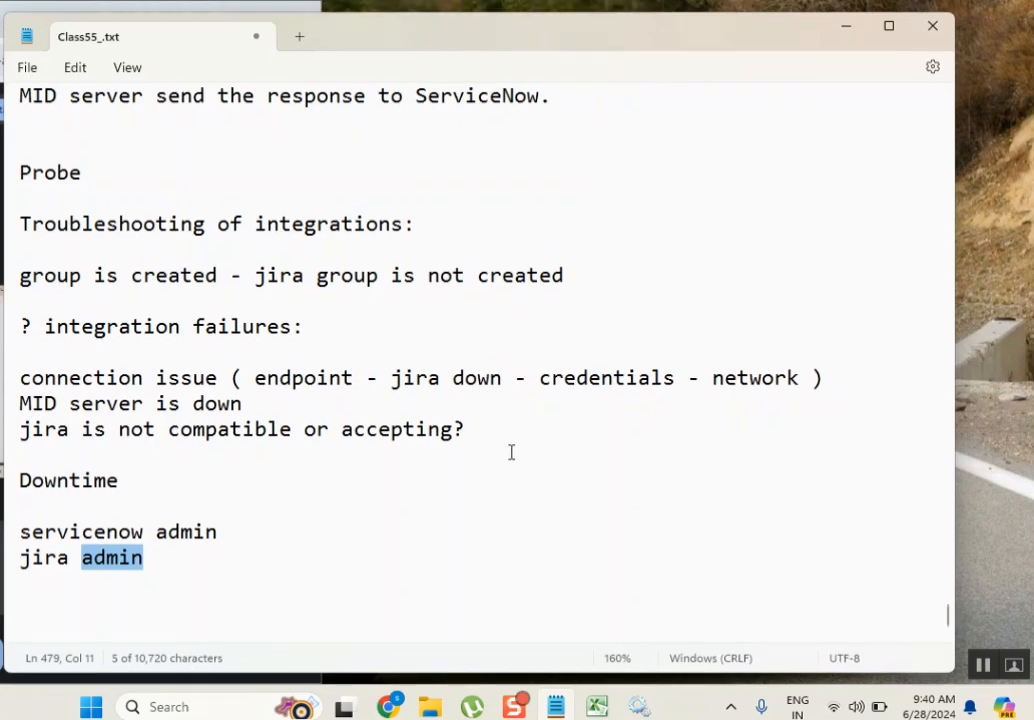
pyautogui.click(20, 505)
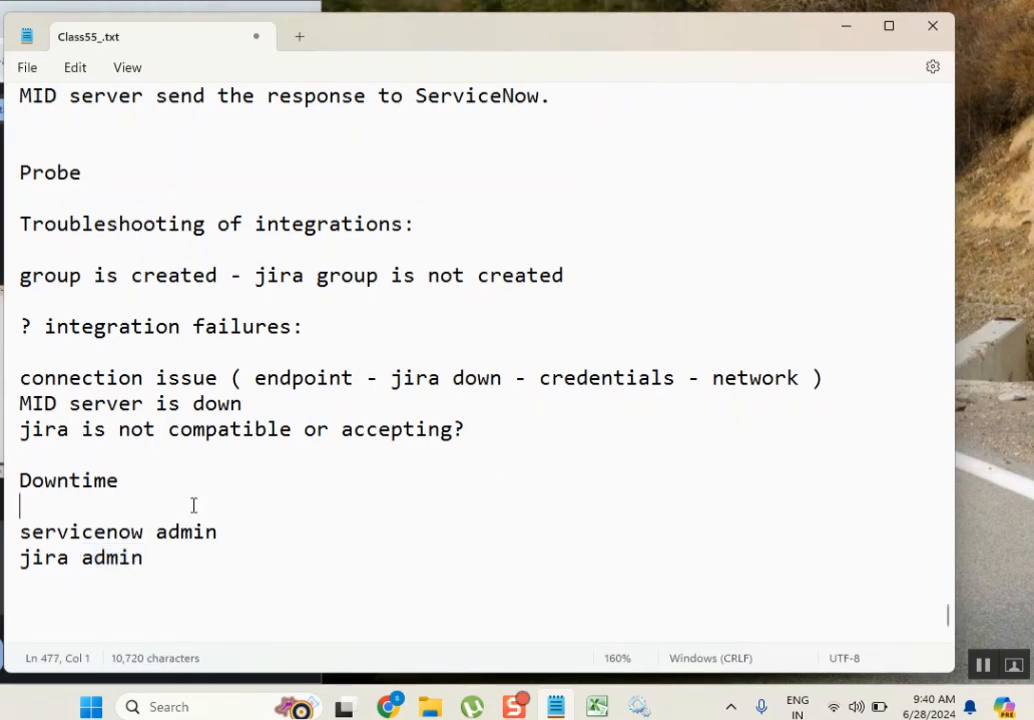